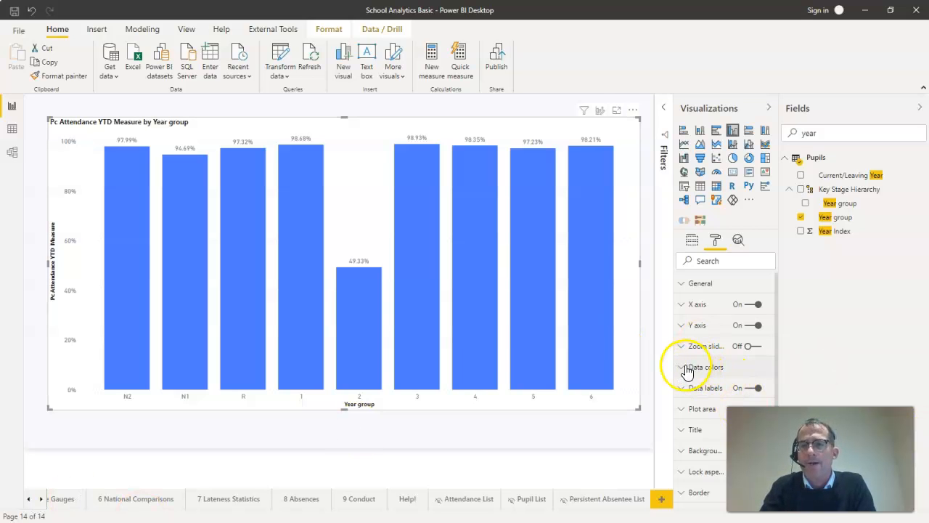
Step: Expand Data colors and open conditional formatting for the chart's default bar colour
left_click(706, 366)
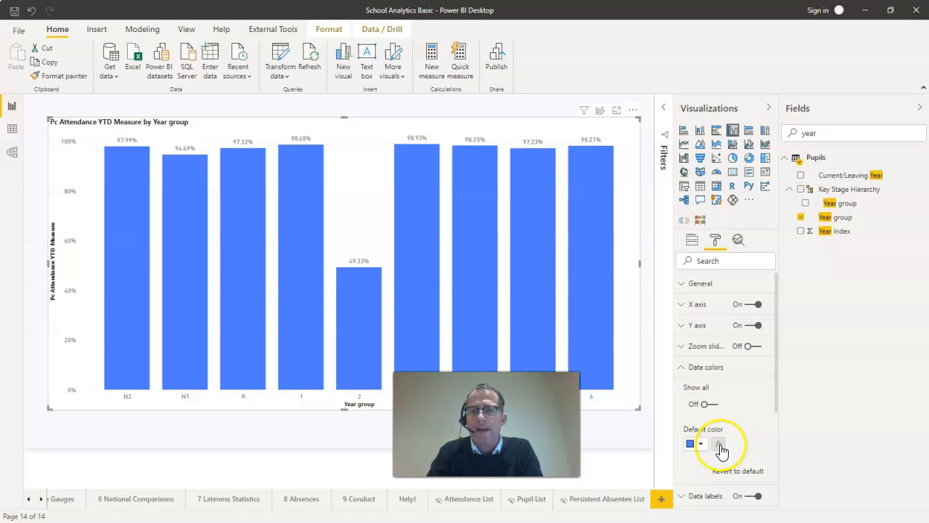
left_click(720, 444)
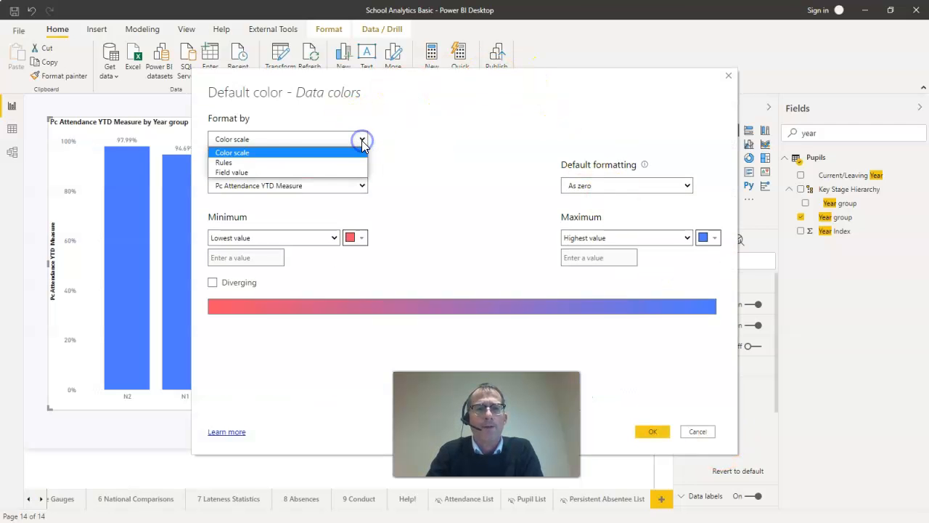
Step: Format by rules with a first rule from 0.99 (Number) coloured blue
left_click(224, 162)
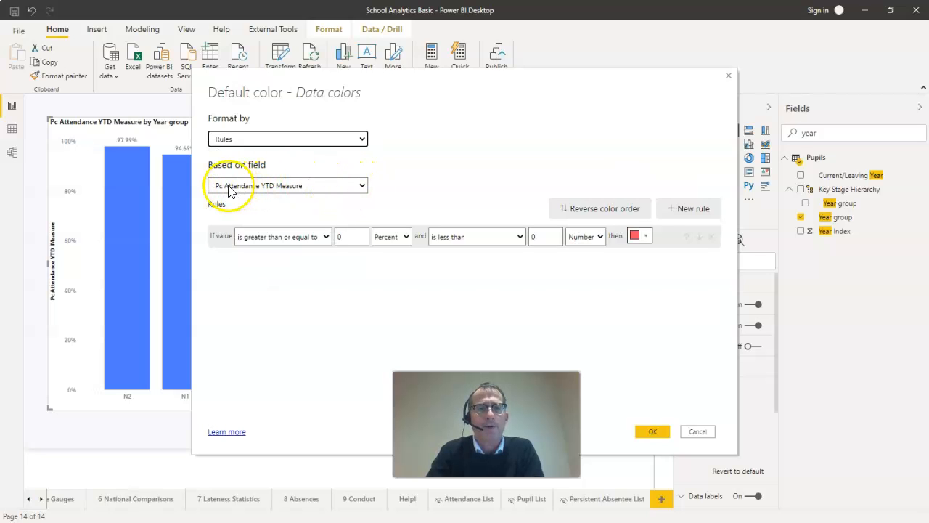
mouse_move(302, 186)
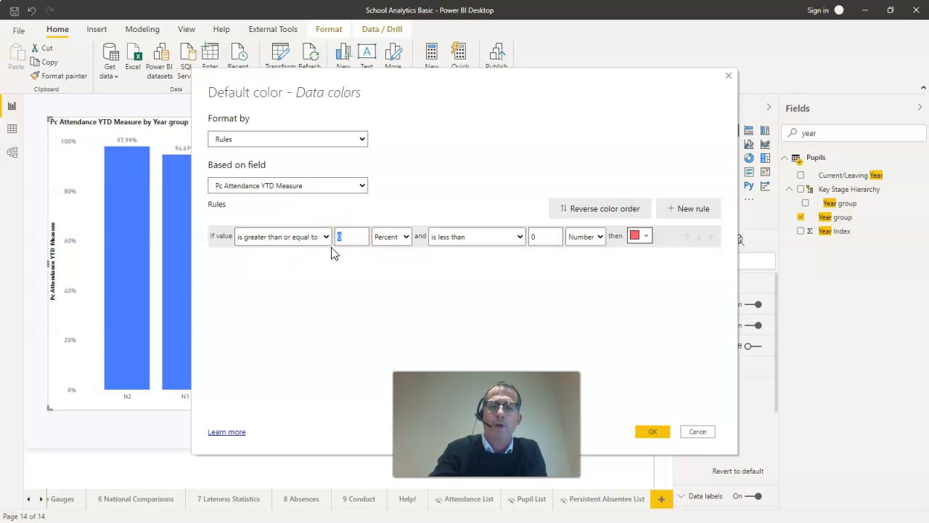
type("0.99")
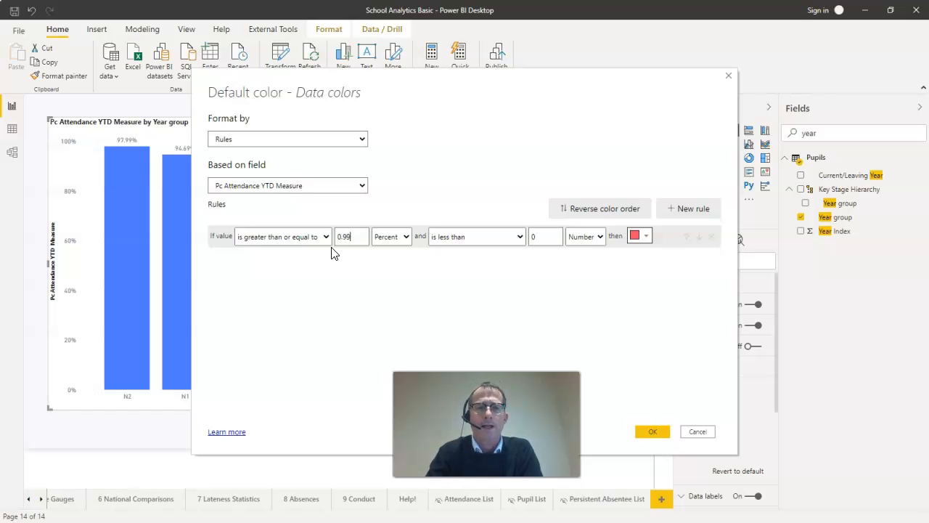
left_click(392, 235)
type("1")
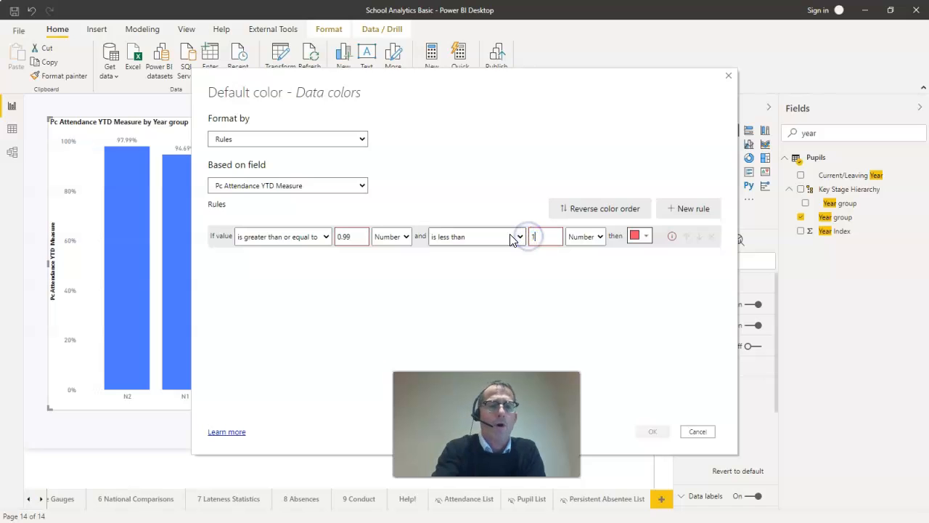
left_click(634, 235)
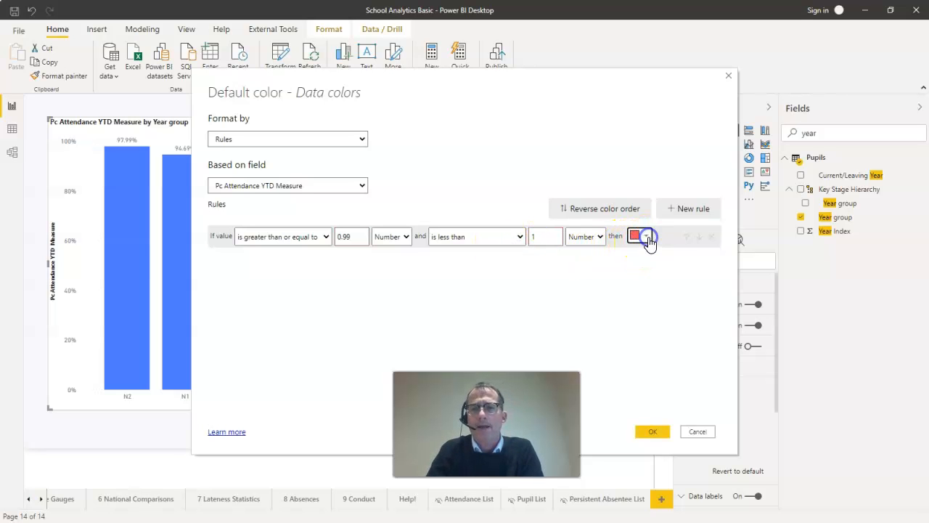
left_click(637, 235)
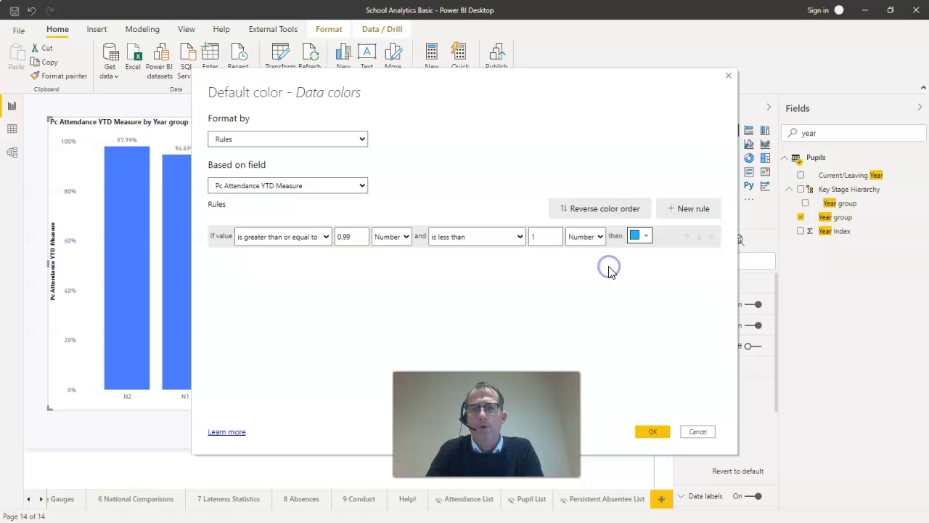
Step: Add a second rule from 0.95 to 0.99 (Number) and choose green for it
left_click(693, 209)
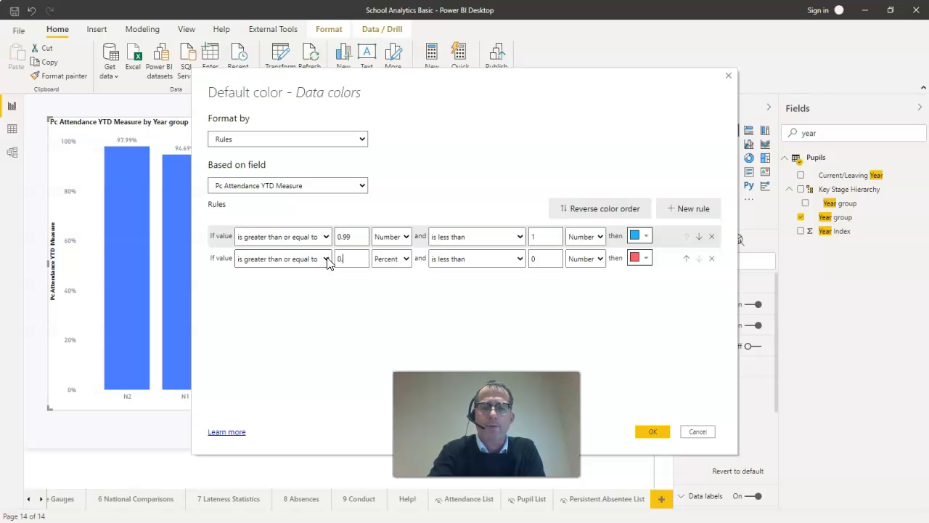
left_click(390, 258)
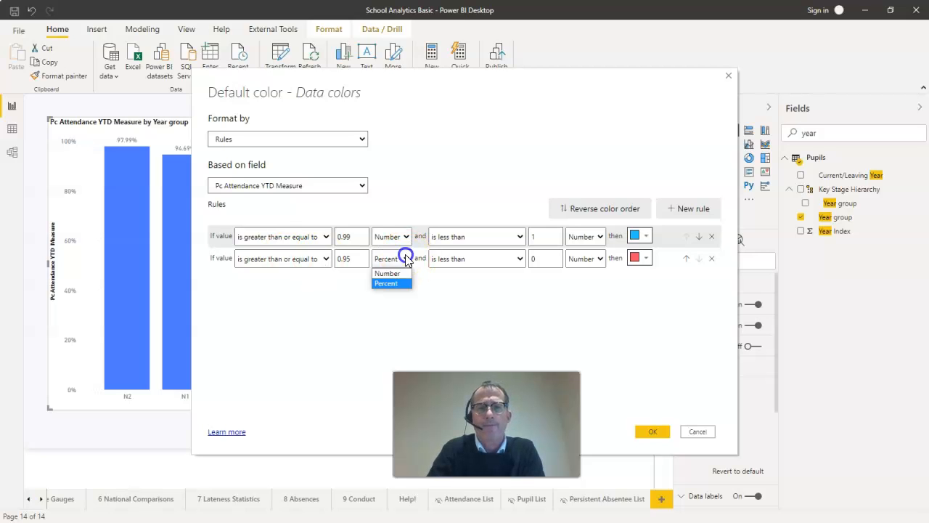
left_click(387, 273)
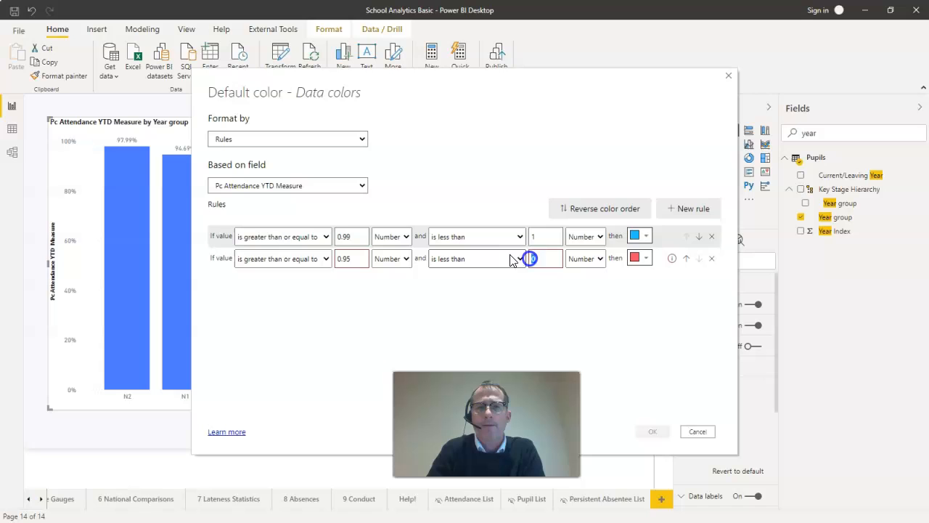
type("0.99")
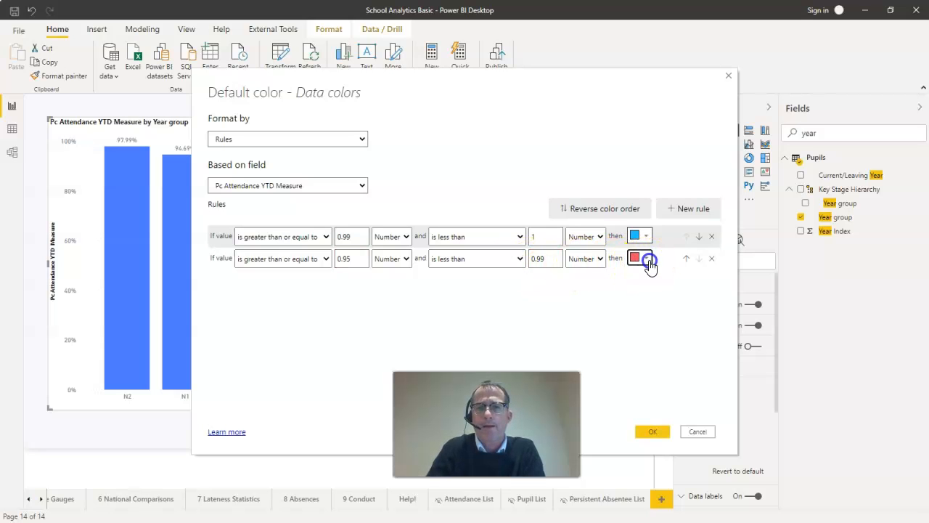
left_click(636, 259)
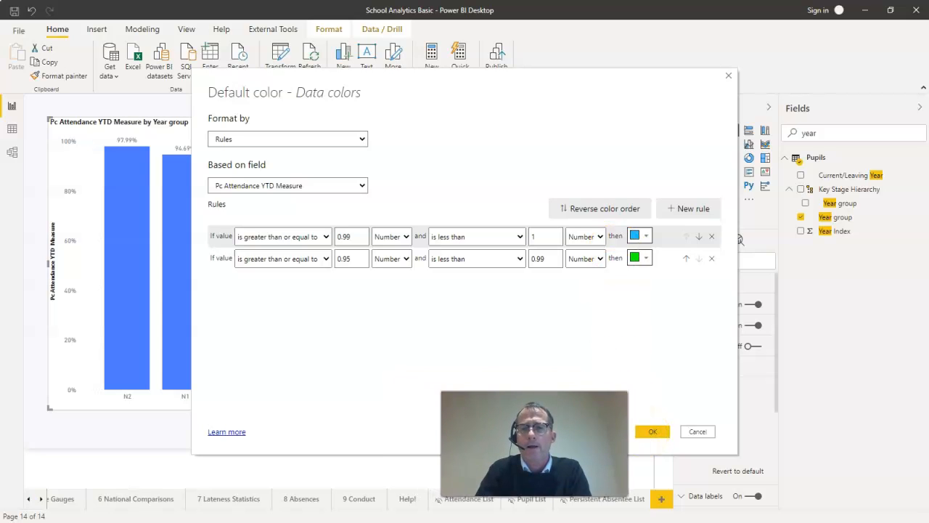
Step: Apply the colour rules so the attendance bars show green and blue
left_click(651, 430)
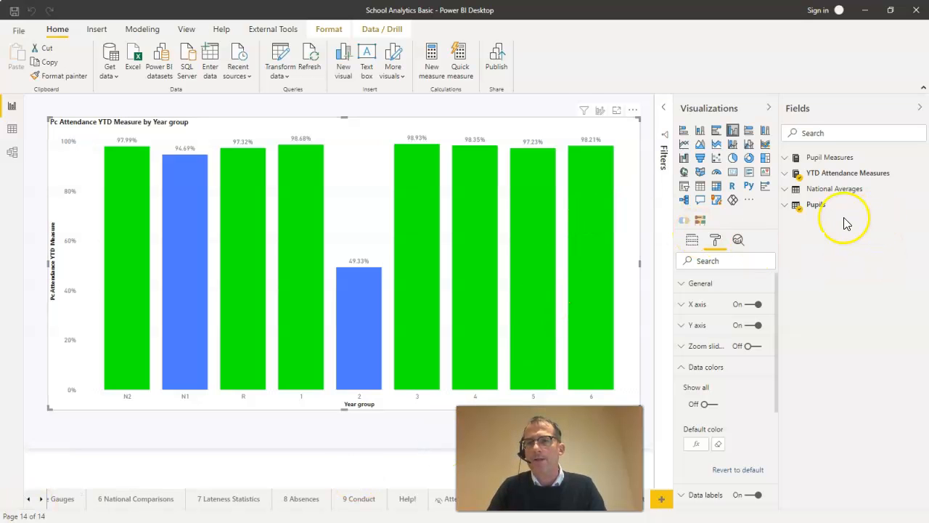
mouse_move(923, 209)
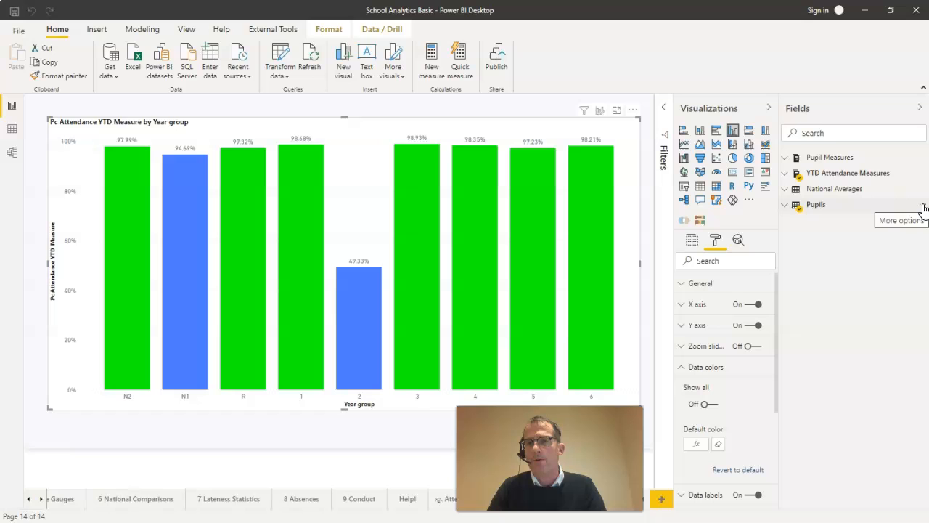
Step: Create a new Pupils measure named 'Attendance Traffic Lights =' and start a new formula line
left_click(921, 216)
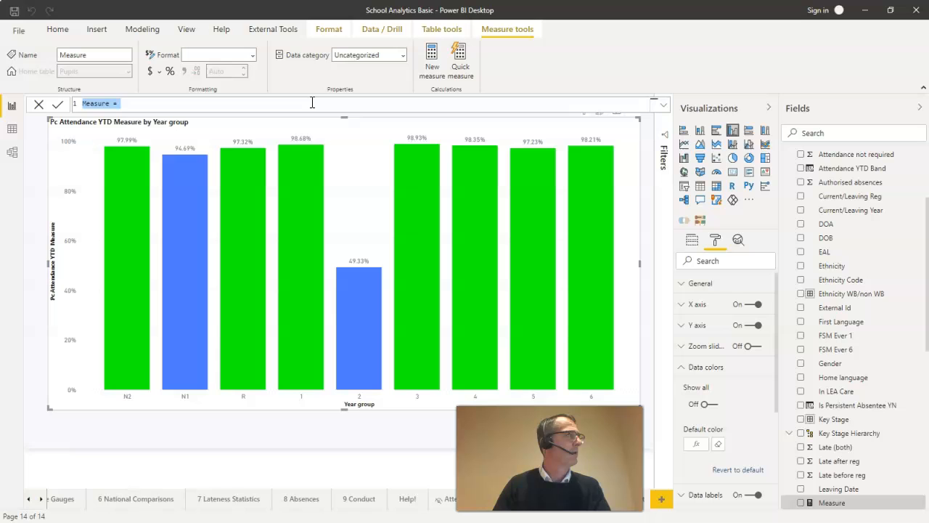
type("Attendanc")
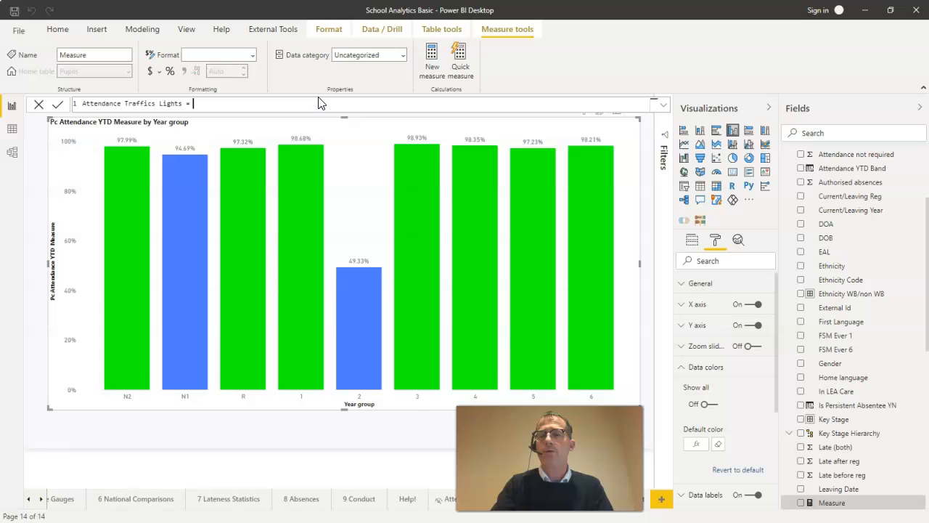
key("enter")
type("Swi")
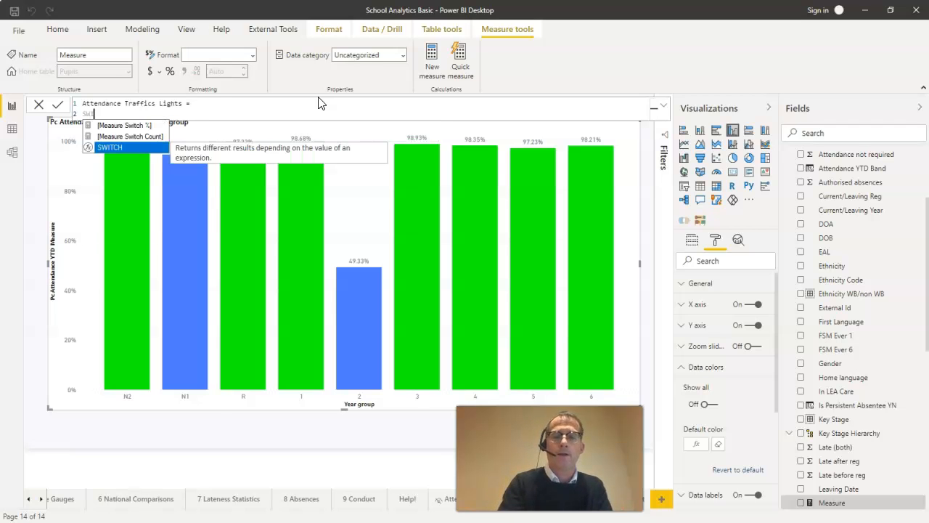
Step: Begin the formula with SWITCH( TRUE(),
type("SWITCH(")
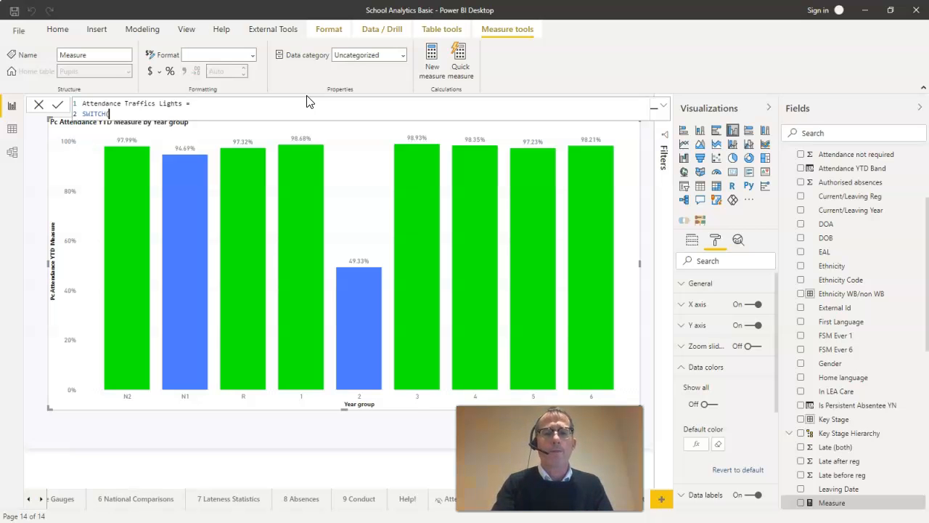
type("true(")
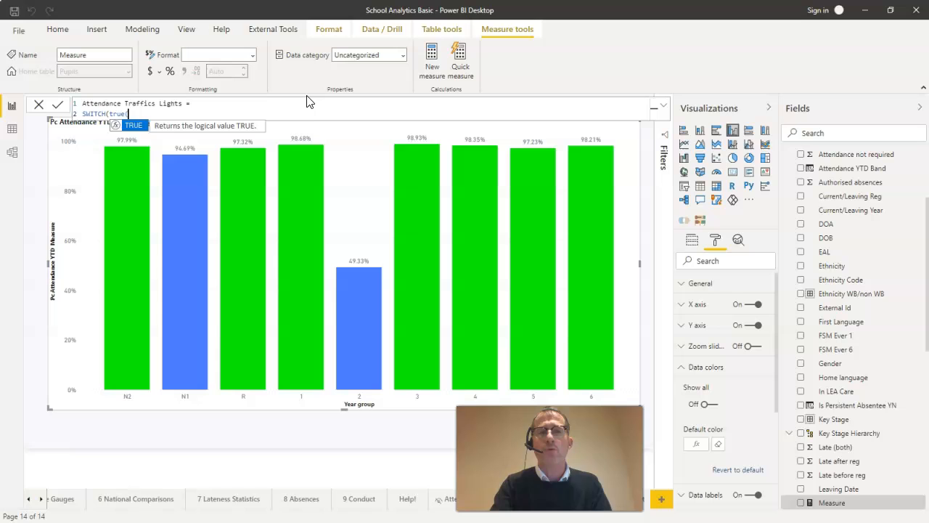
type("(),")
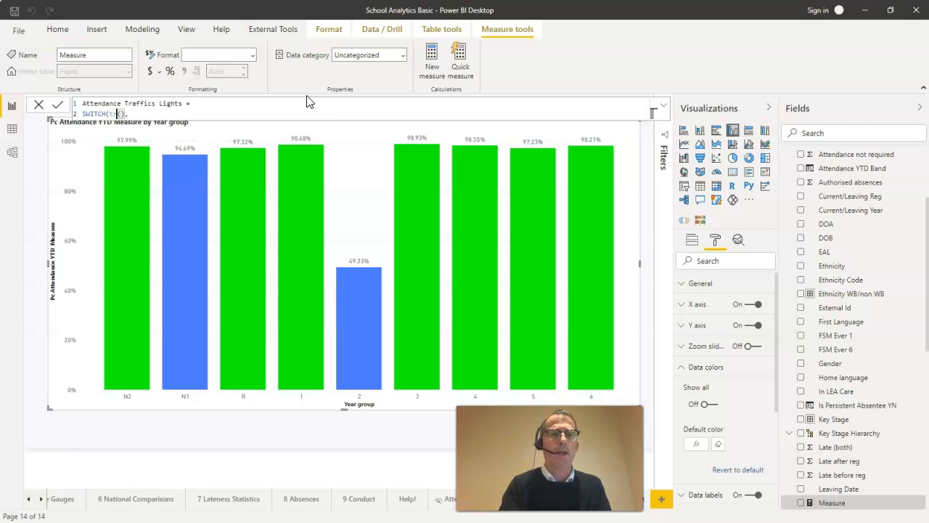
type("TRUE(),")
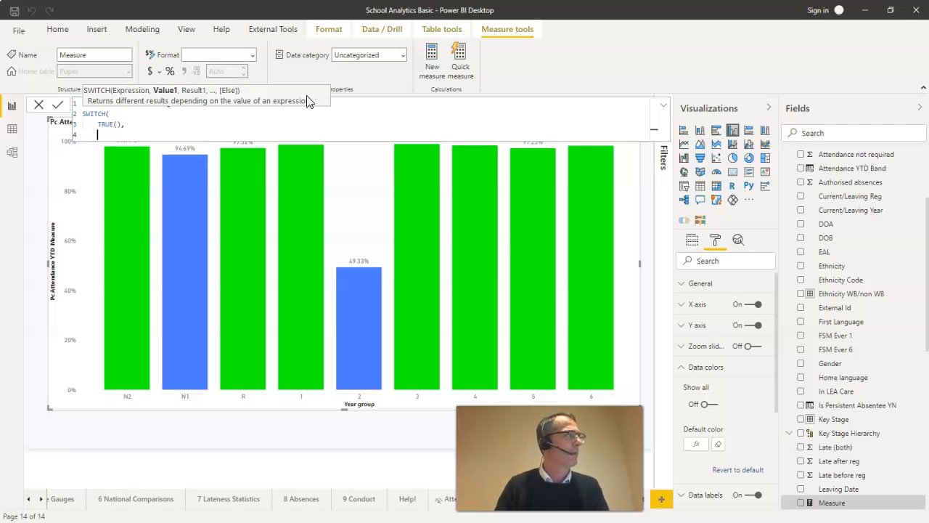
type("E")
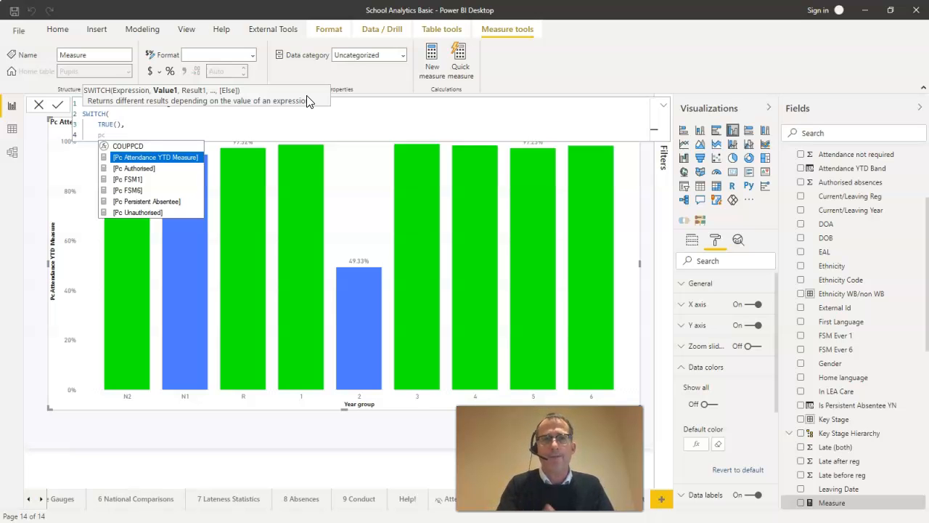
Step: Add the first test [Pc Attendance YTD Measure] >= 0.99,
left_click(156, 157)
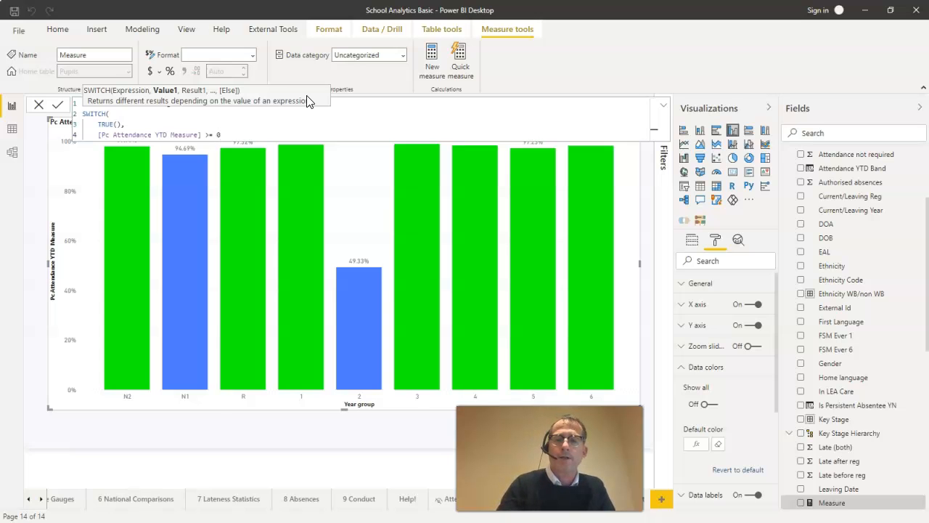
type(".99")
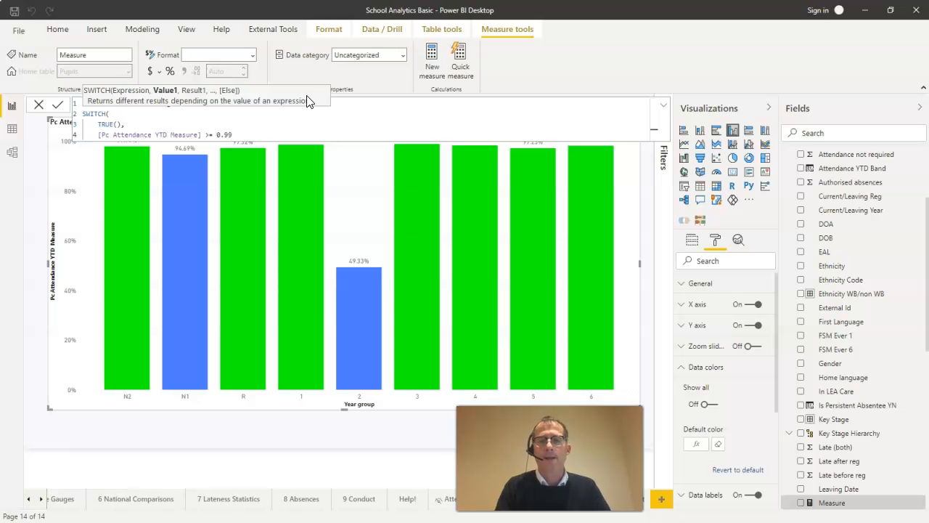
type(",")
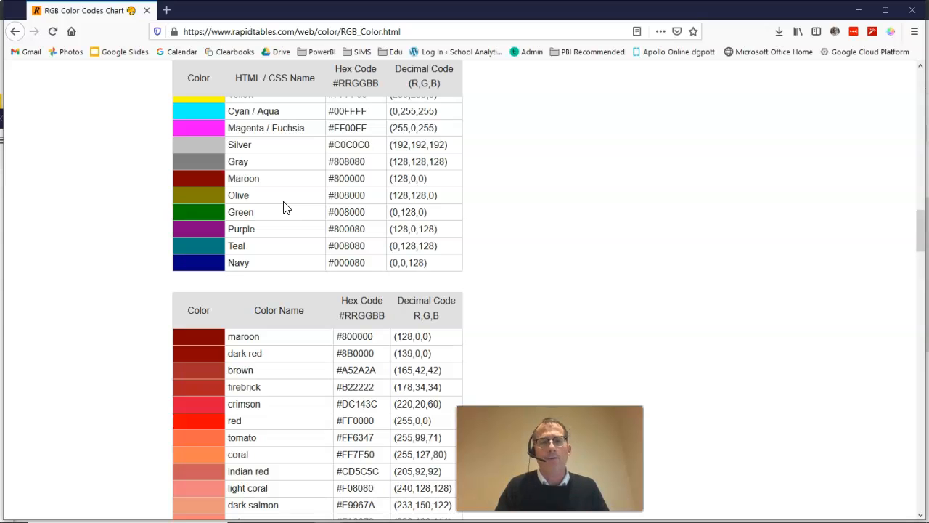
scroll("up", 3)
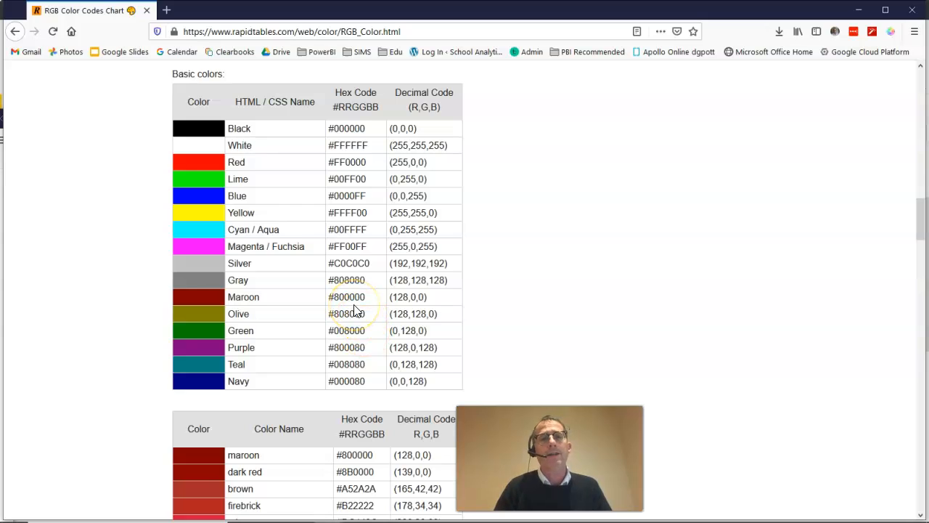
double_click(347, 296)
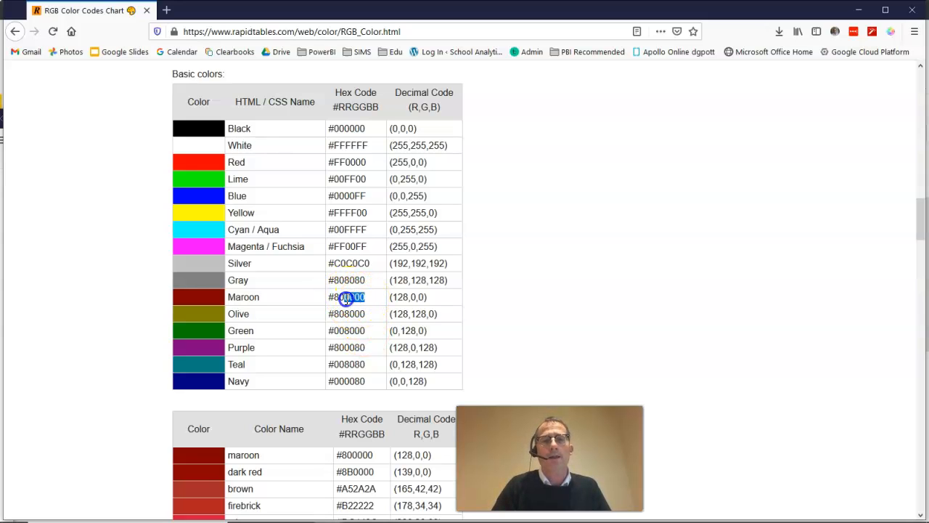
double_click(347, 296)
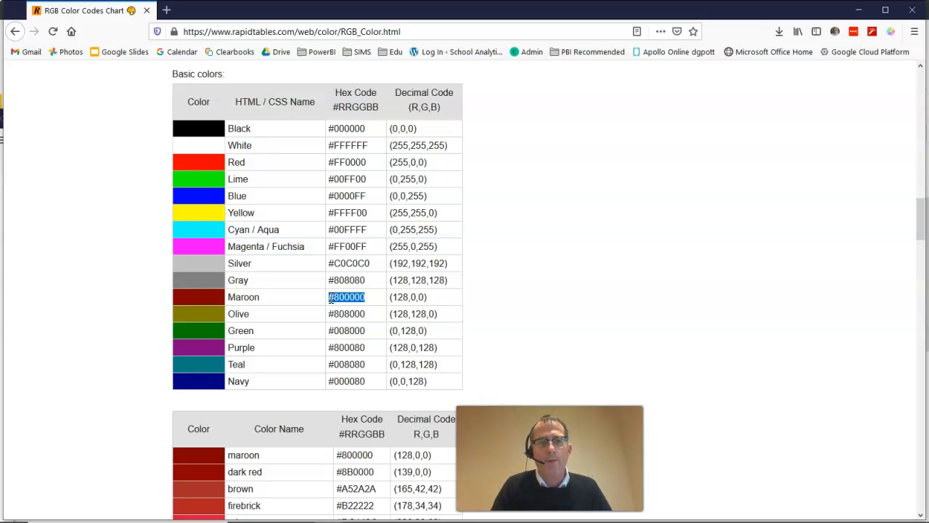
scroll("down", 3)
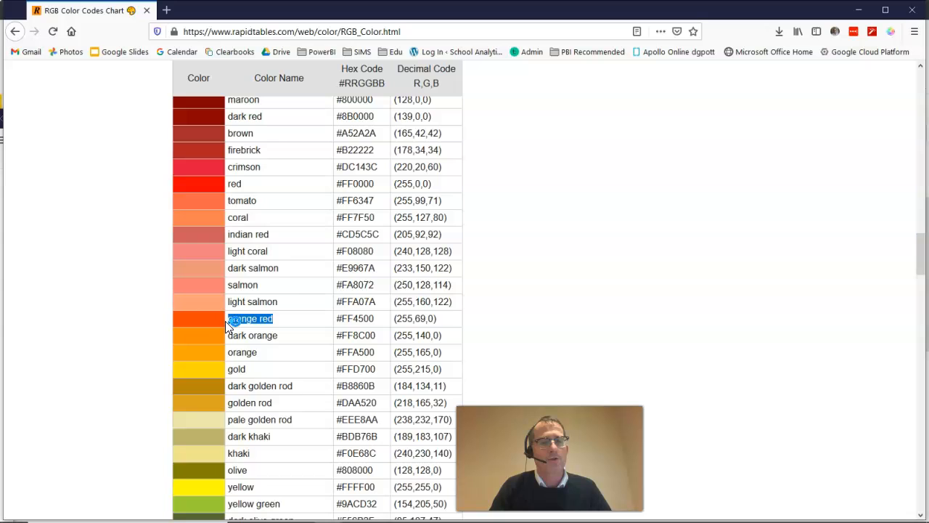
scroll("down", 3)
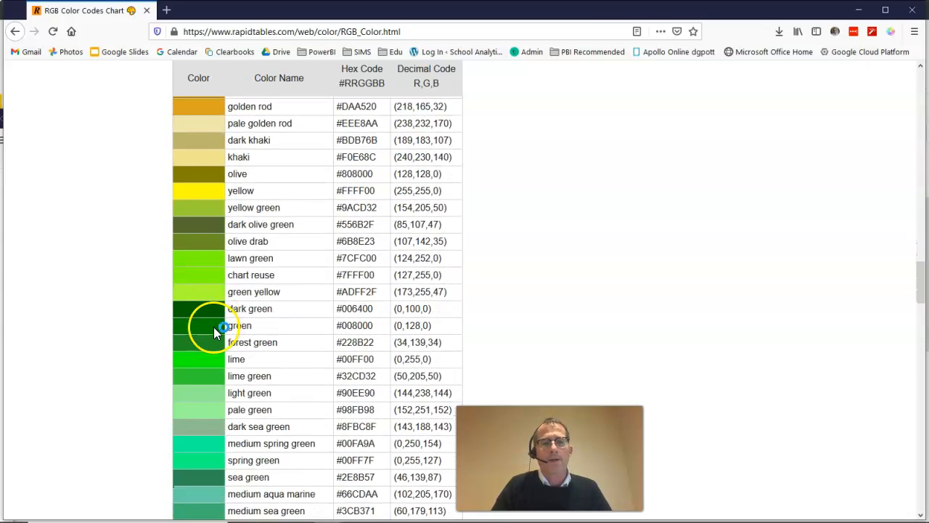
mouse_move(258, 459)
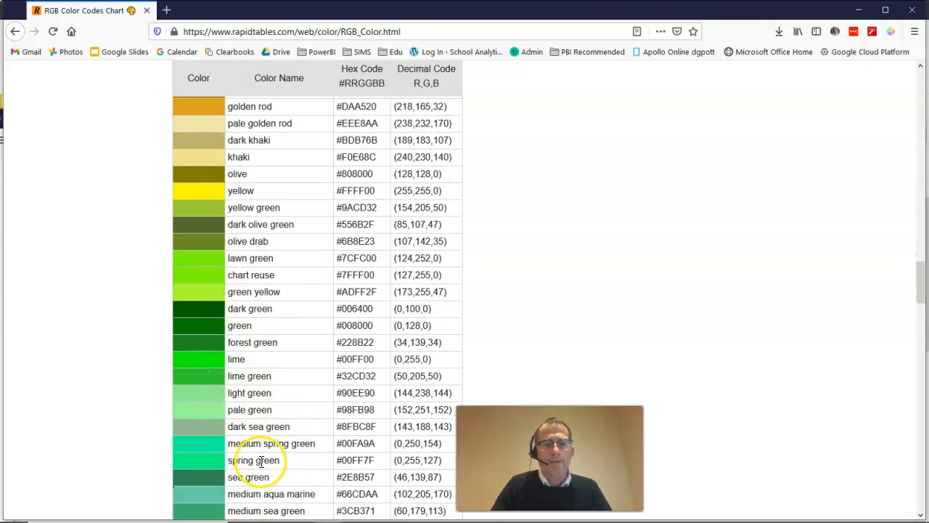
scroll("down", 3)
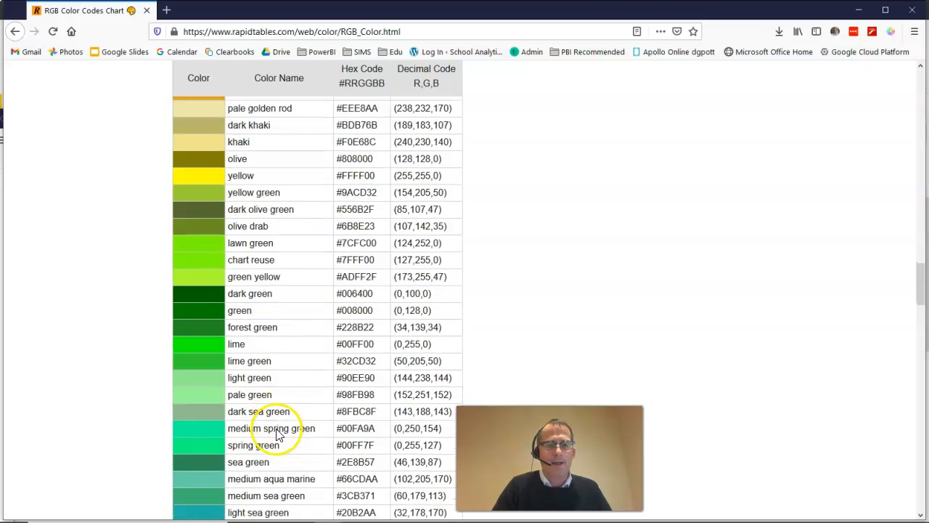
scroll("down", 3)
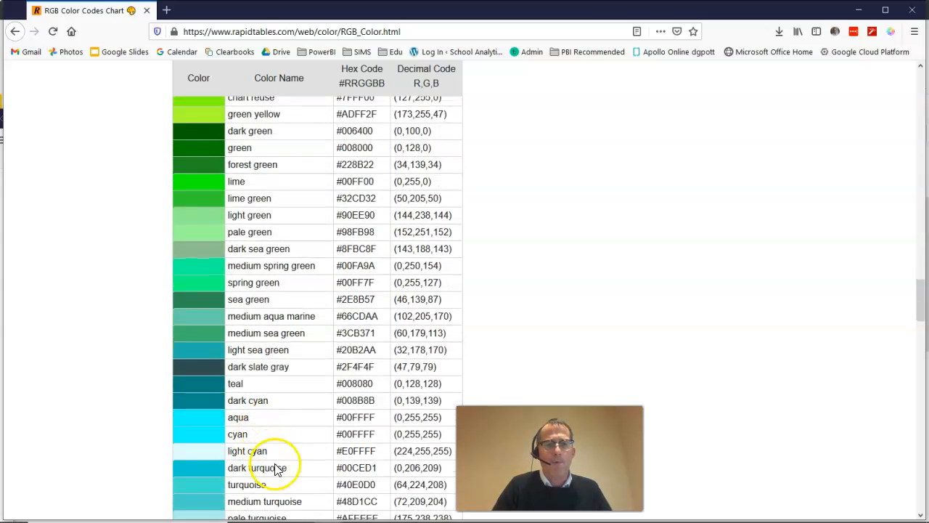
scroll("down", 3)
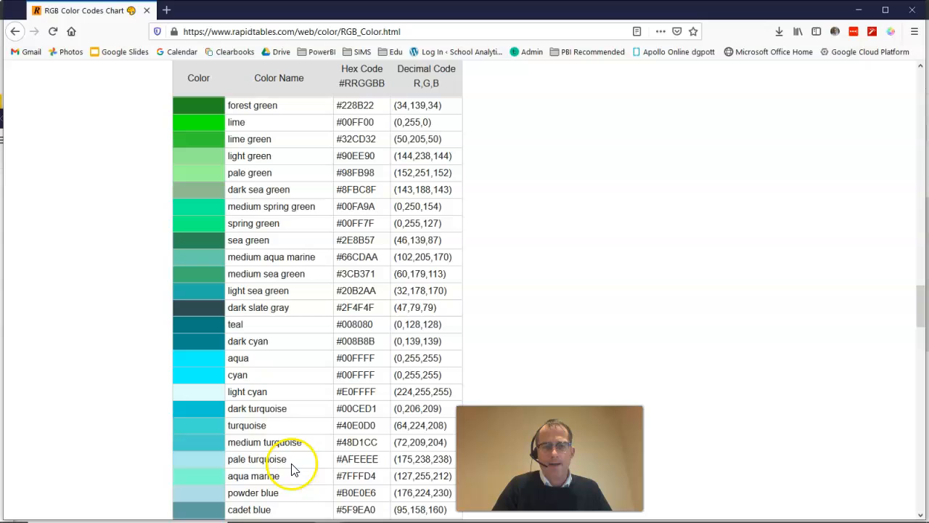
double_click(247, 424)
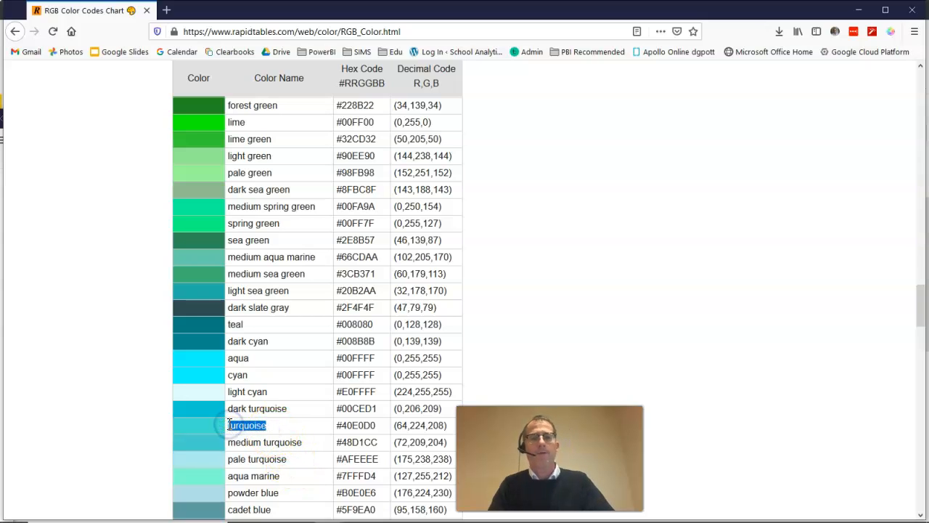
mouse_move(337, 173)
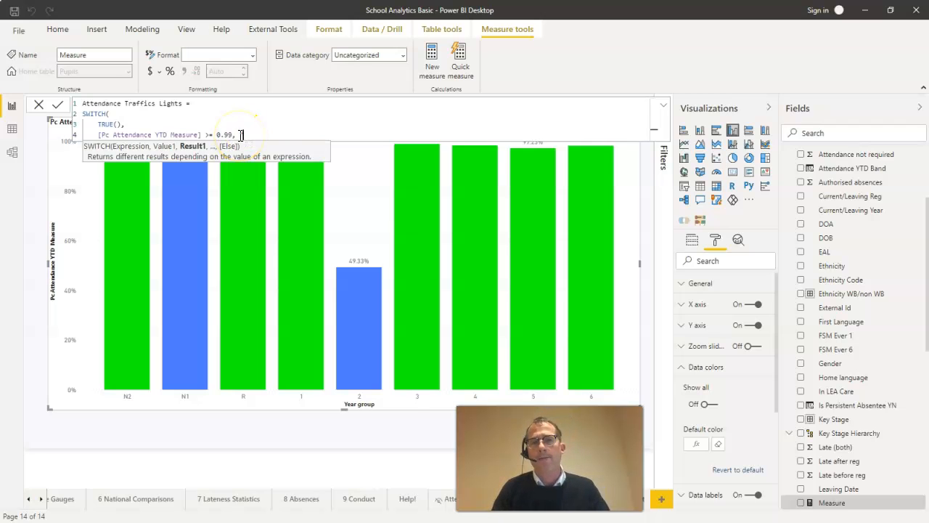
Step: Return "turquoise" for the 0.99 test, then add [Pc Attendance YTD Measure] >= 0.95 starting "Yellow Green"
type("turquoise\",")
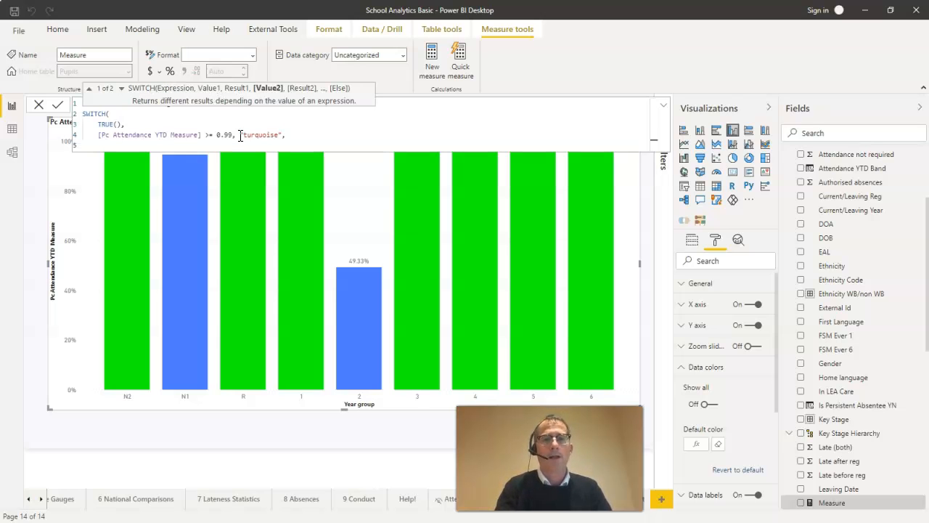
type("[P")
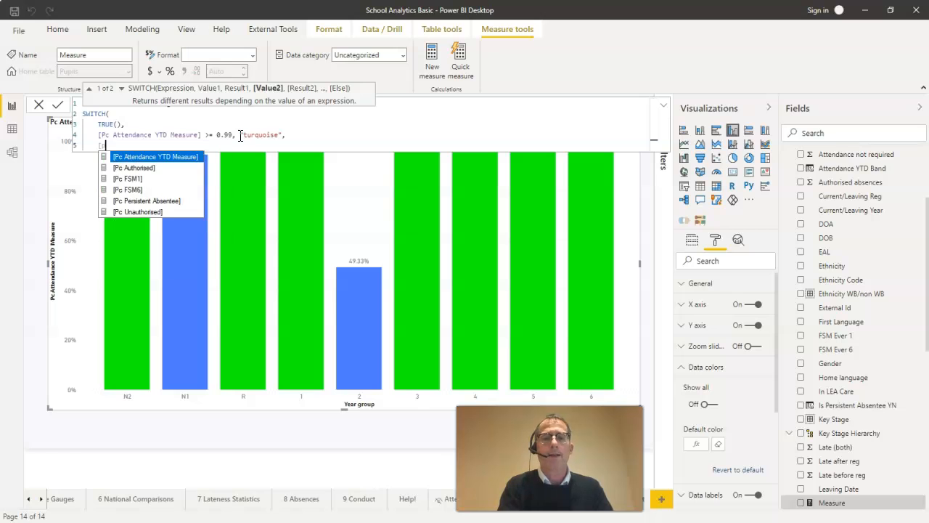
left_click(156, 157)
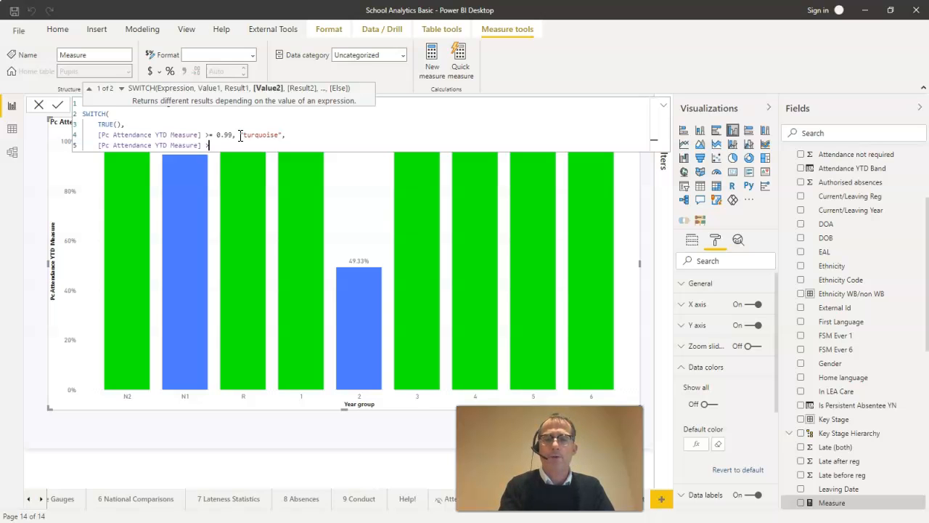
type("0.9")
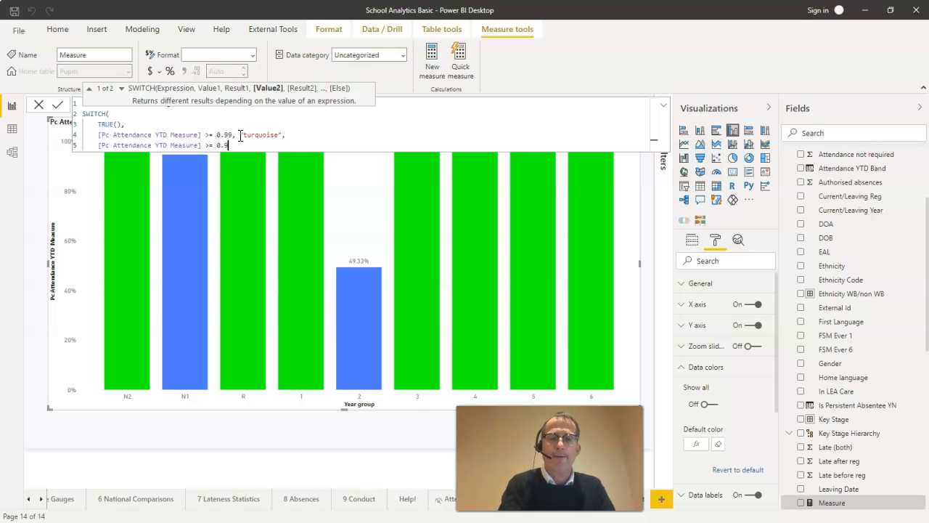
type("5, \"")
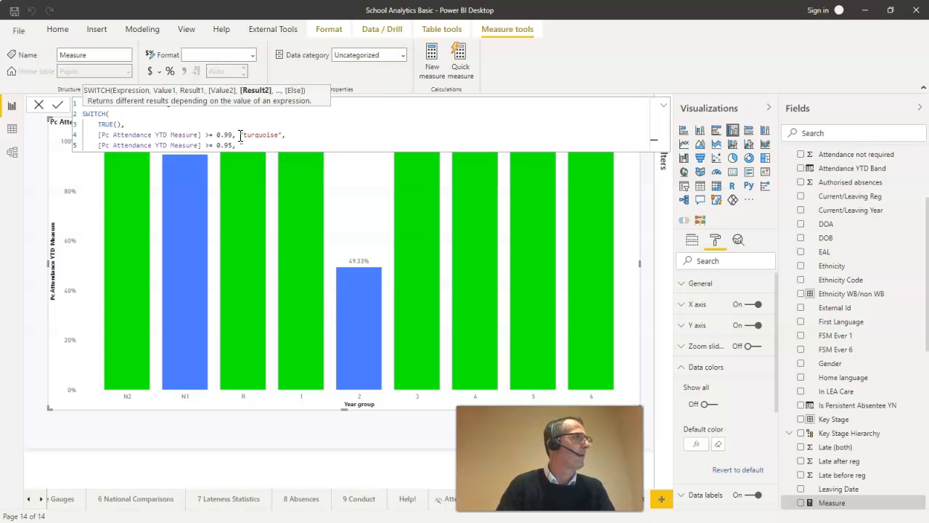
type("Yellow Green\",")
type("[Pc")
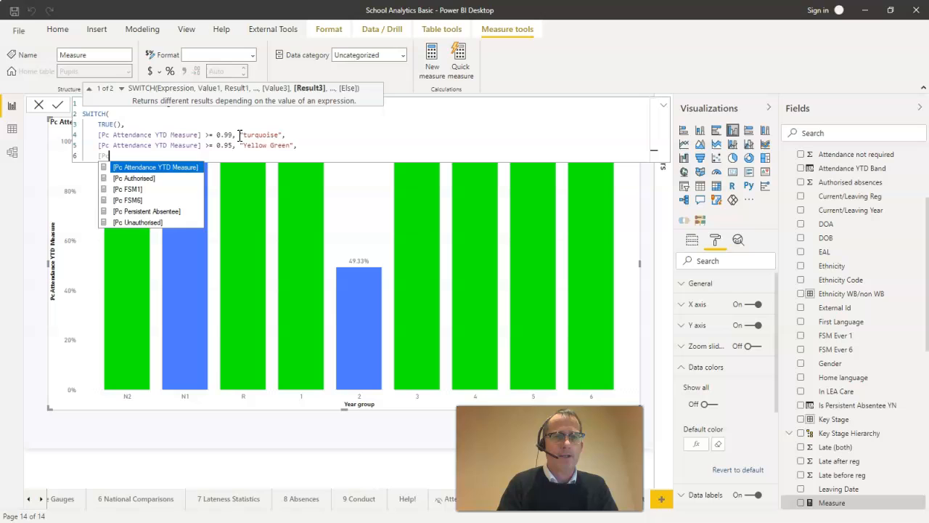
Step: Add the >= 0.90 "Orange" condition and the final "Red" result below 0.90
left_click(155, 167)
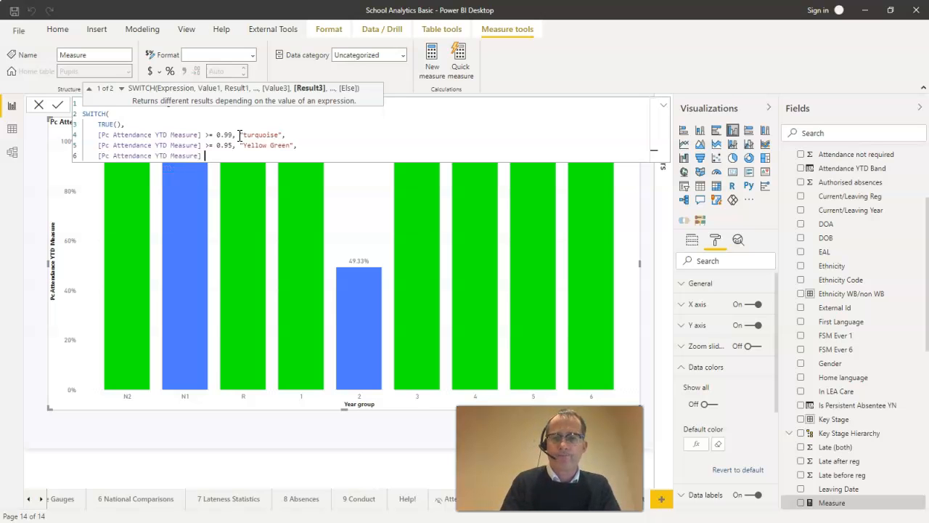
type(">=")
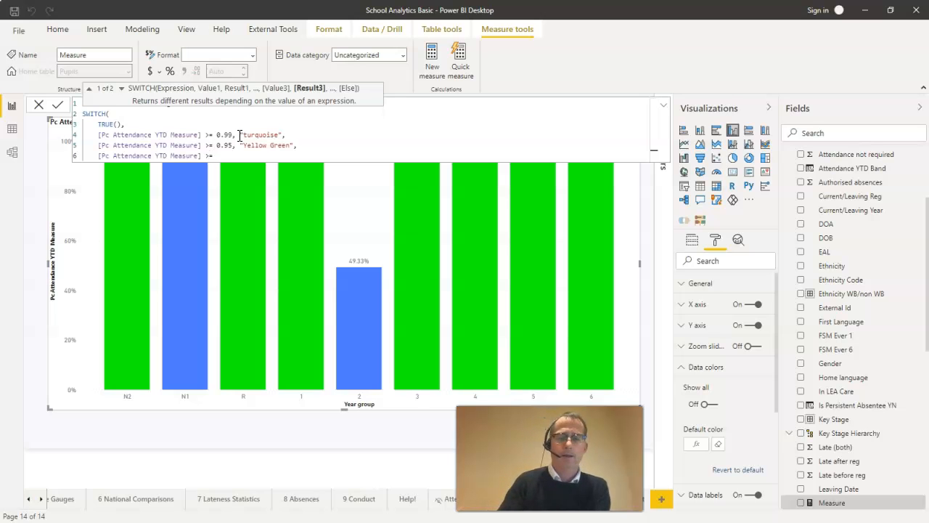
type("0.90, \"Orange\",")
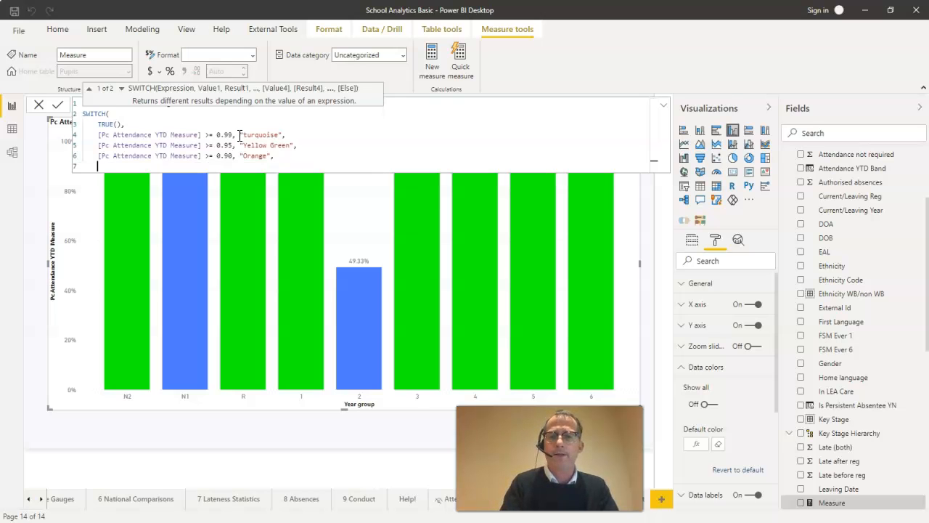
type("Pc Attendance YTD Measure]")
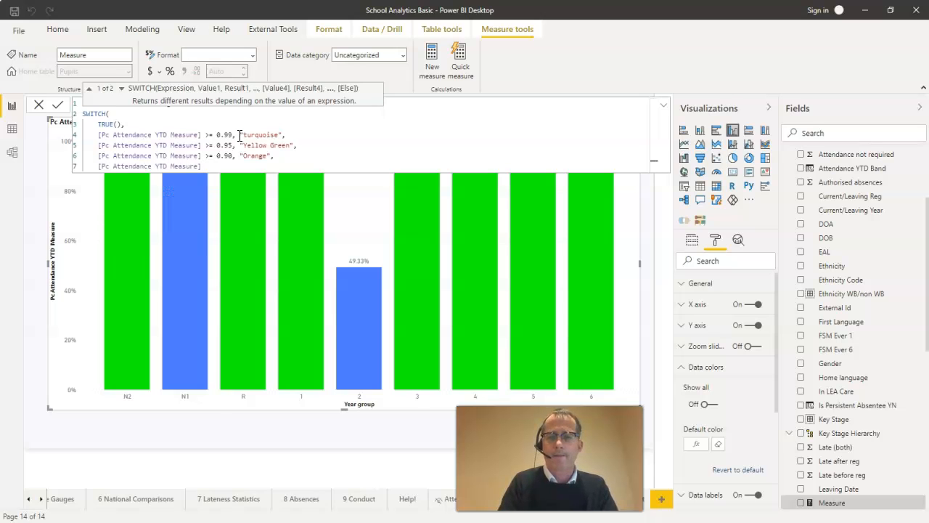
type(">")
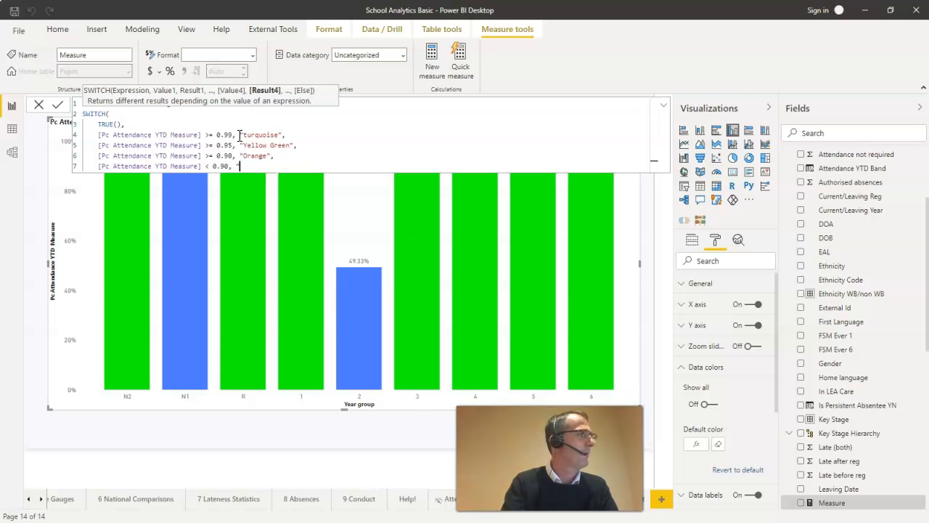
type("\"")
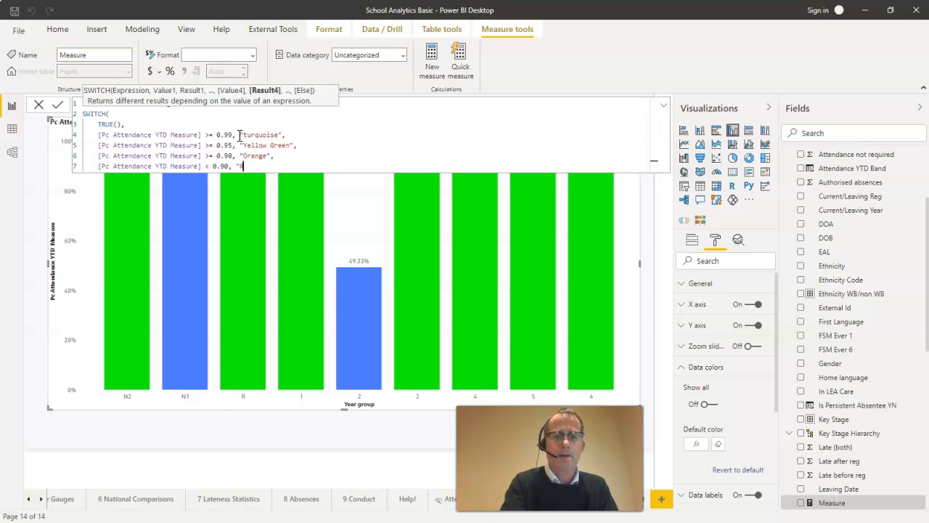
type("ed")
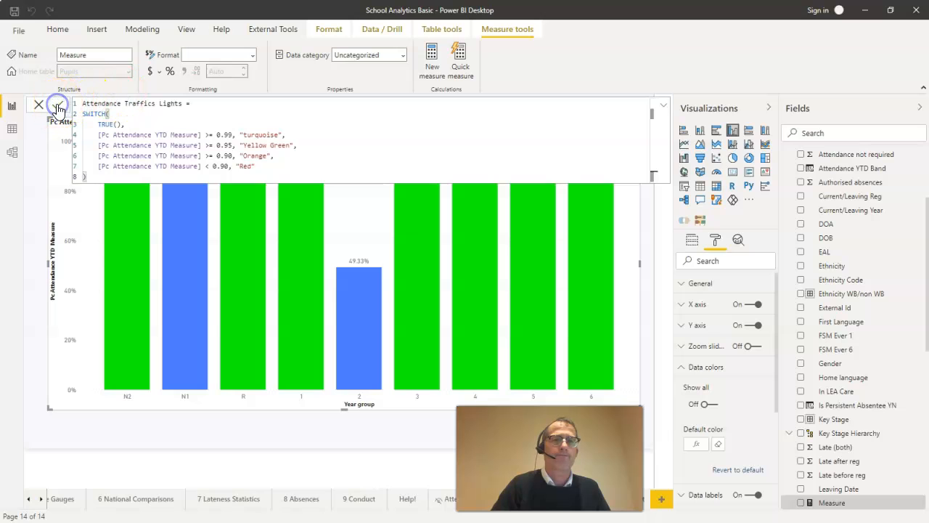
Step: Commit the finished Attendance Traffic Lights measure
left_click(58, 105)
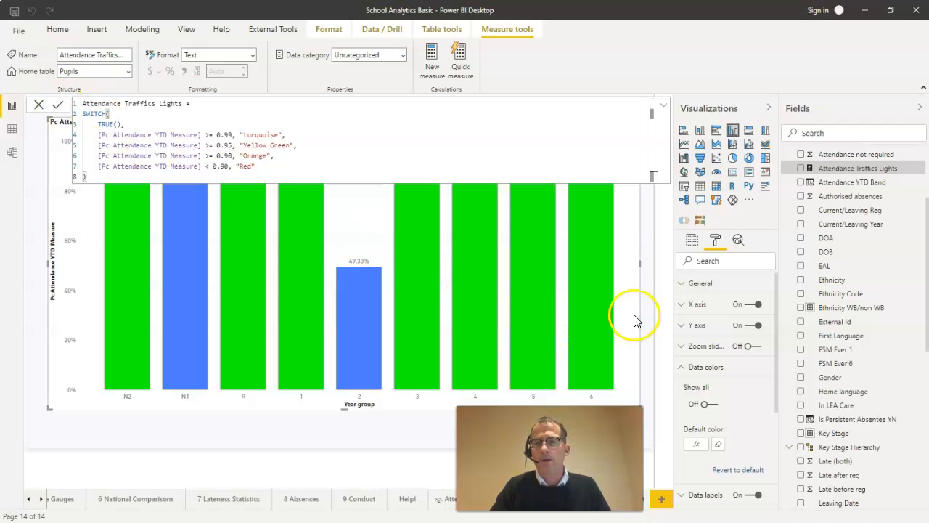
mouse_move(632, 307)
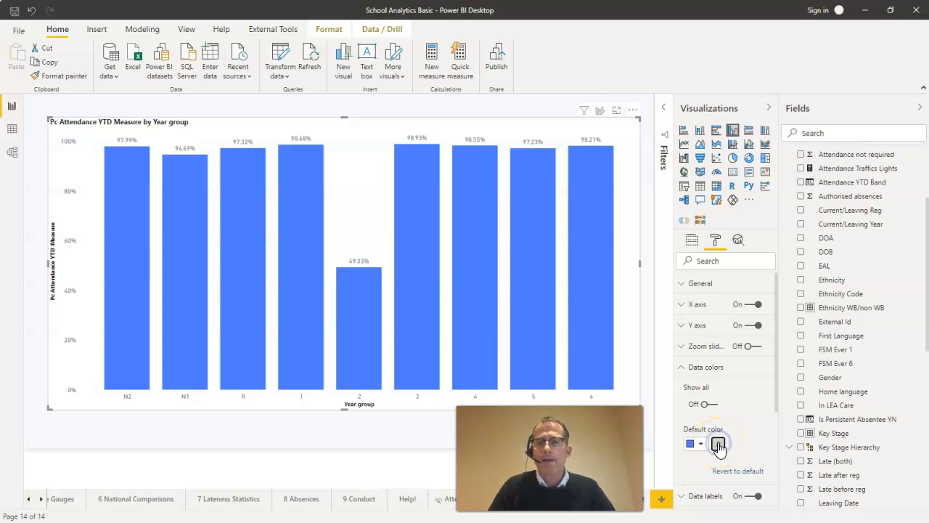
Step: Reopen conditional formatting for the bar chart's default data colour
left_click(718, 445)
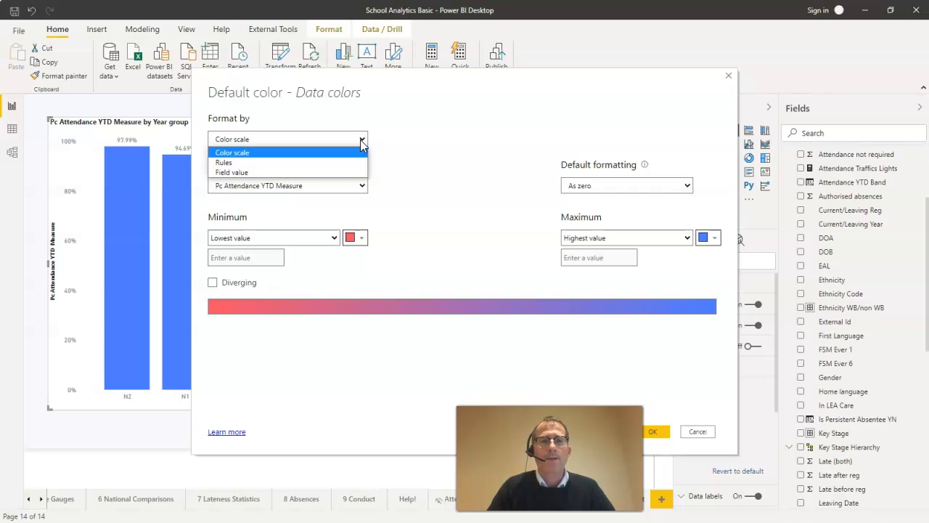
mouse_move(254, 172)
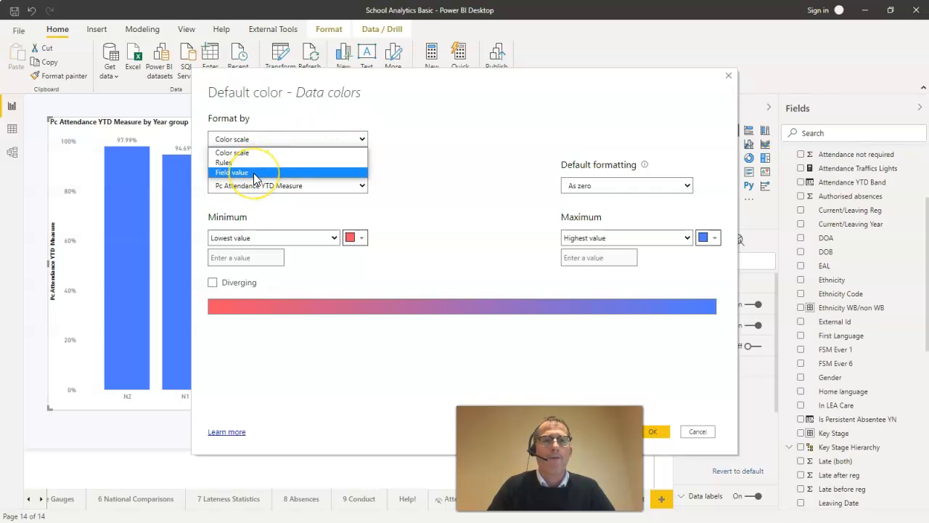
Step: Format bar colours by field value using Pupils > Attendance Traffic Lights and confirm
left_click(256, 171)
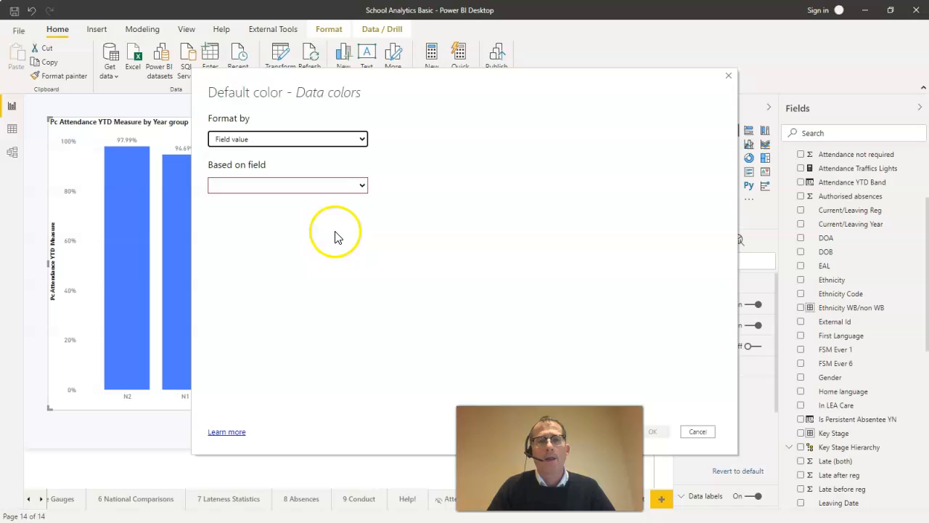
left_click(361, 186)
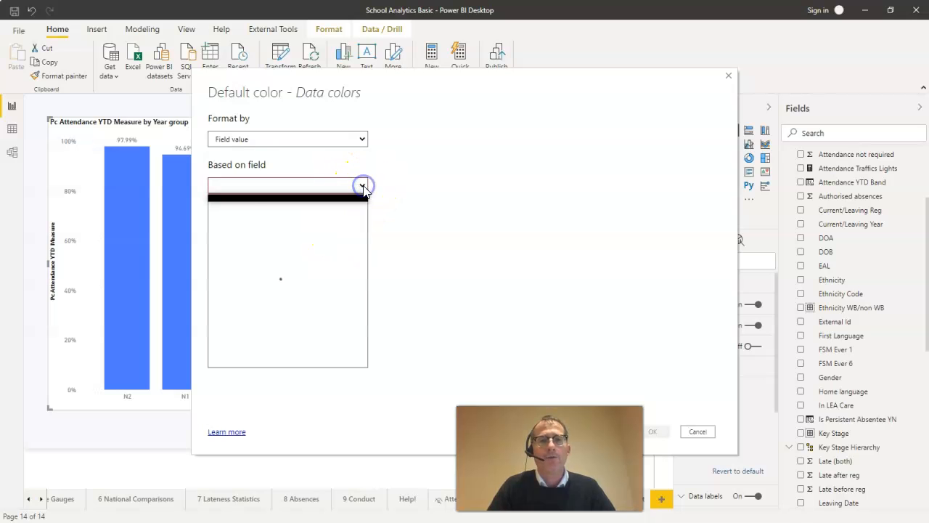
left_click(363, 186)
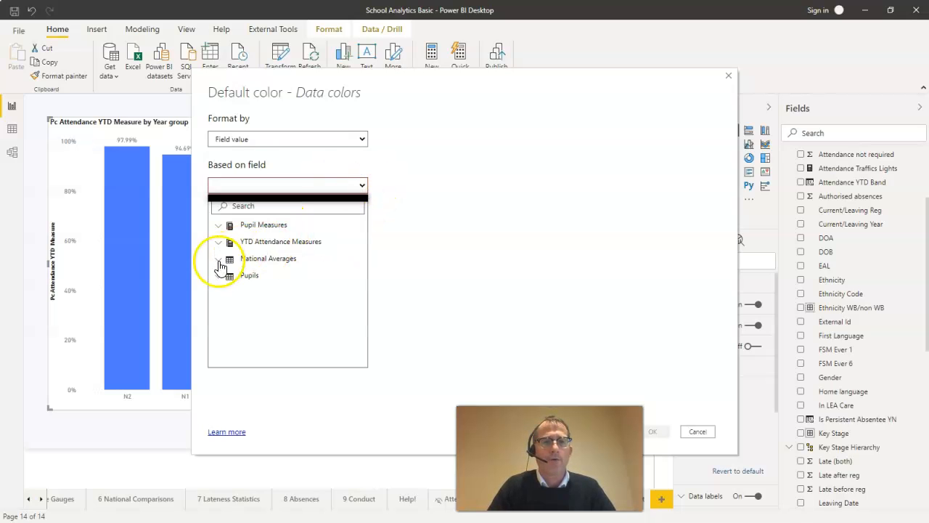
left_click(220, 276)
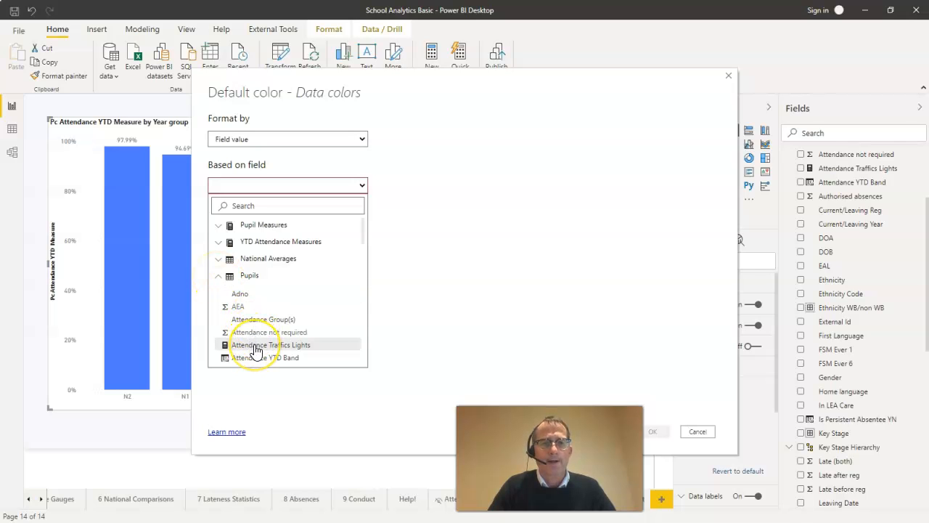
left_click(271, 345)
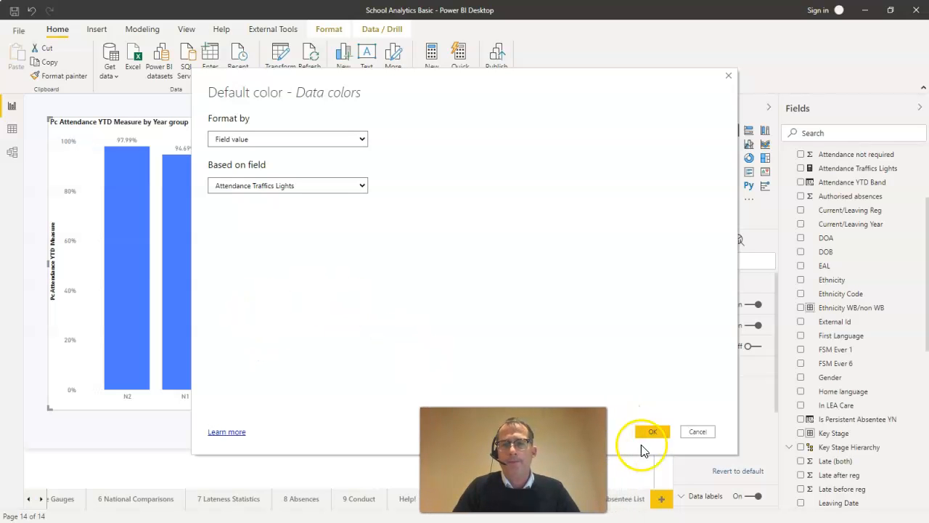
left_click(652, 431)
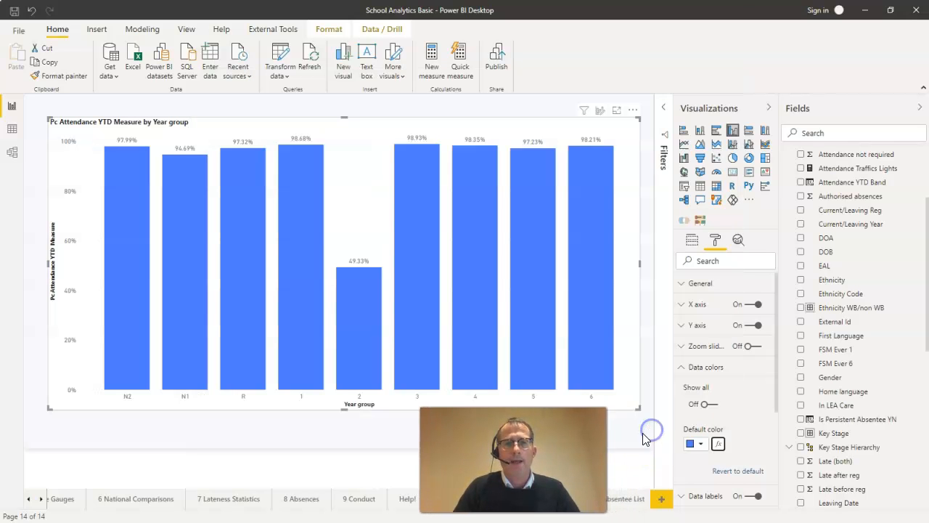